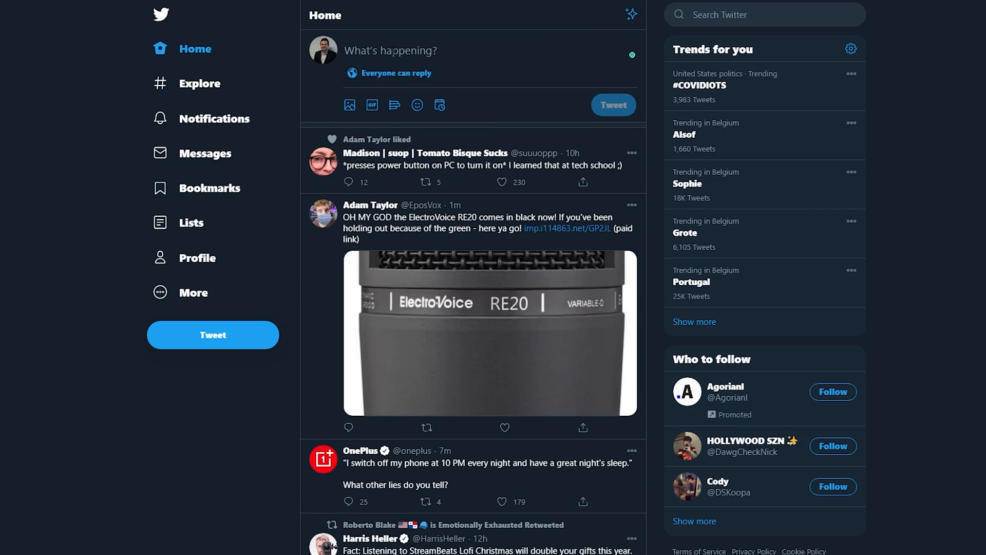
Step: Draft a new tweet reading 'test' in the home compose box
{"action": "type", "text": "test"}
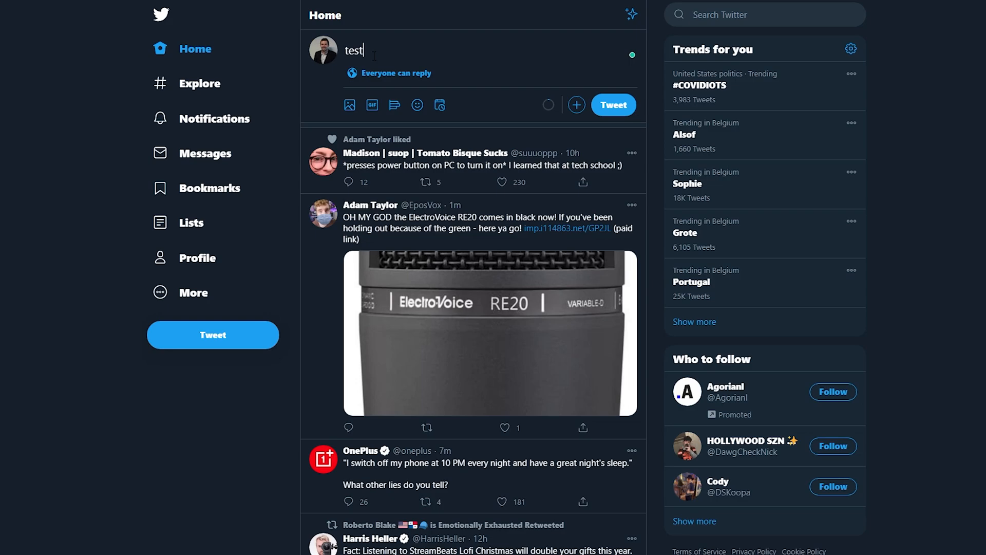
{"action": "mouse_move", "coordinate": [388, 73]}
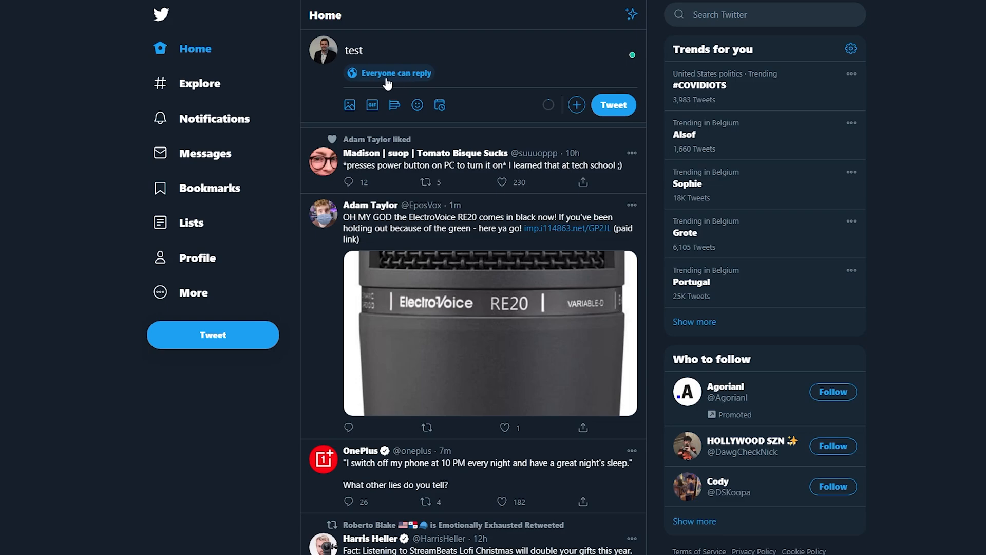
Step: Bring up the 'Who can reply?' options for the 'test' draft
{"action": "left_click", "coordinate": [388, 73]}
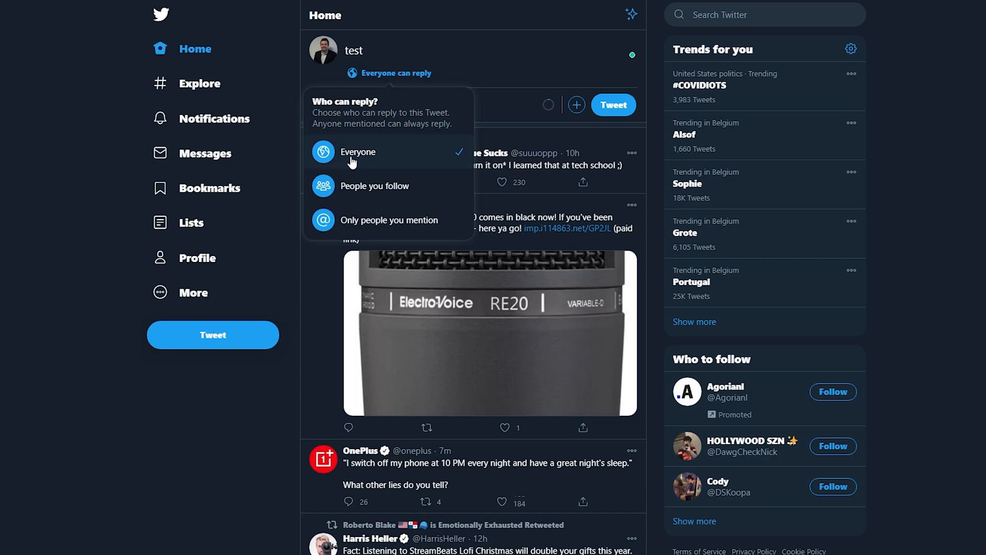
{"action": "mouse_move", "coordinate": [396, 206]}
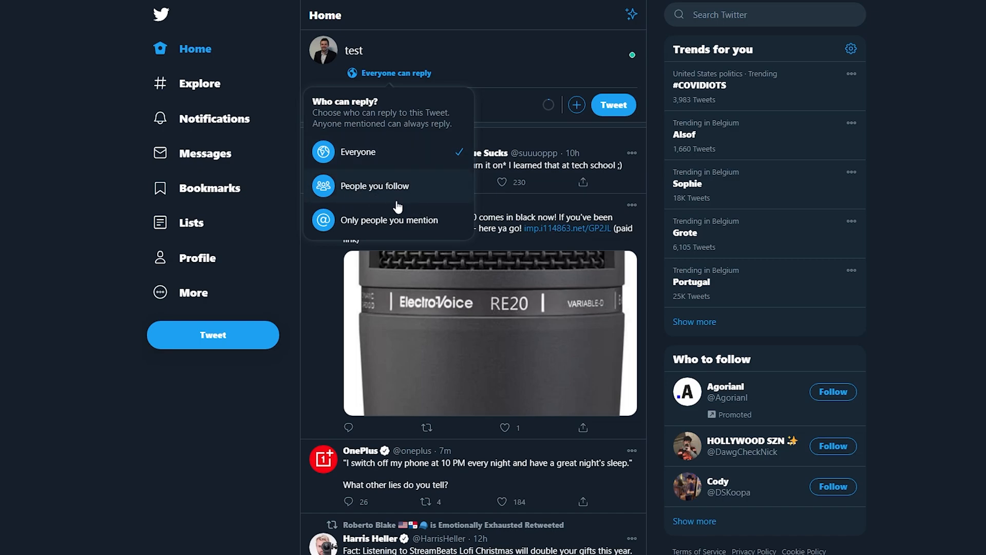
{"action": "mouse_move", "coordinate": [394, 220]}
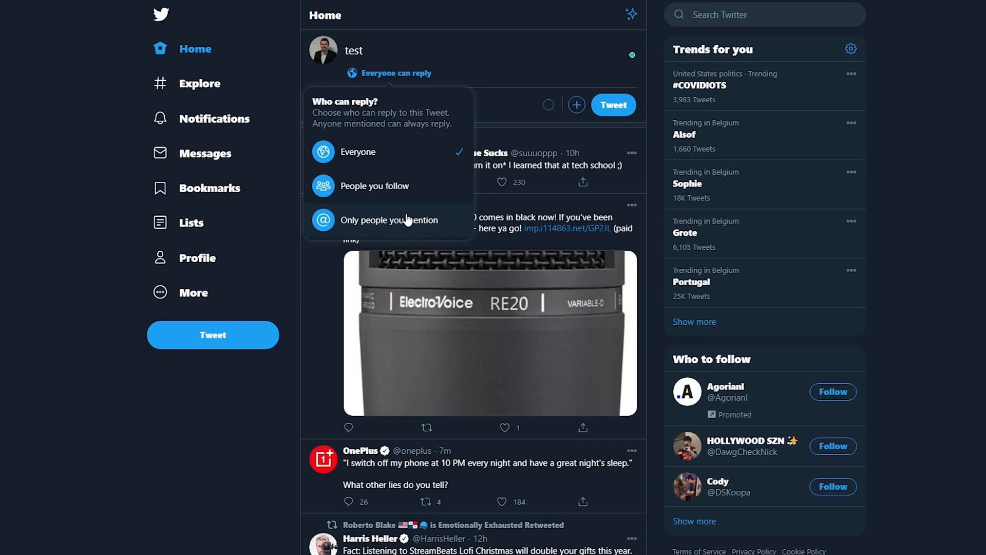
{"action": "mouse_move", "coordinate": [388, 156]}
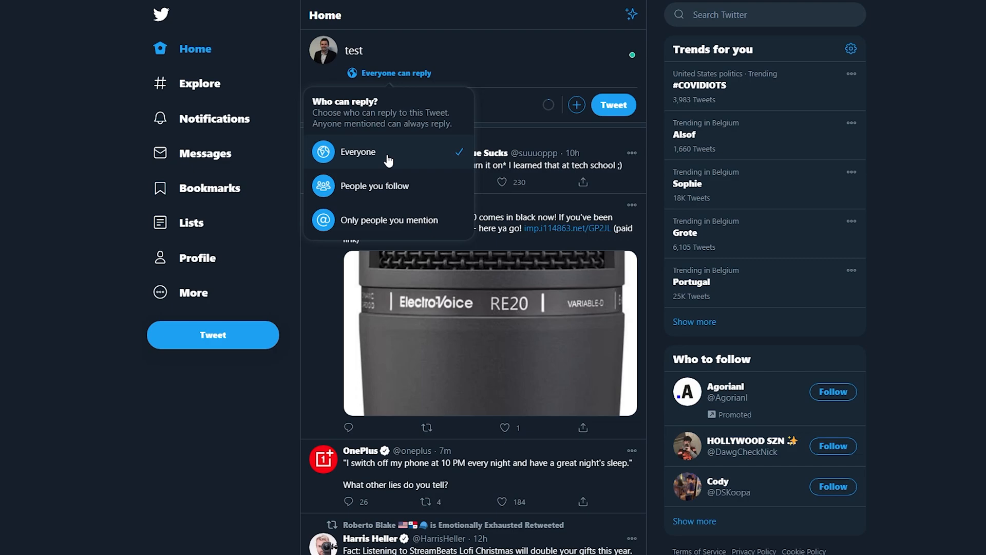
{"action": "mouse_move", "coordinate": [353, 197]}
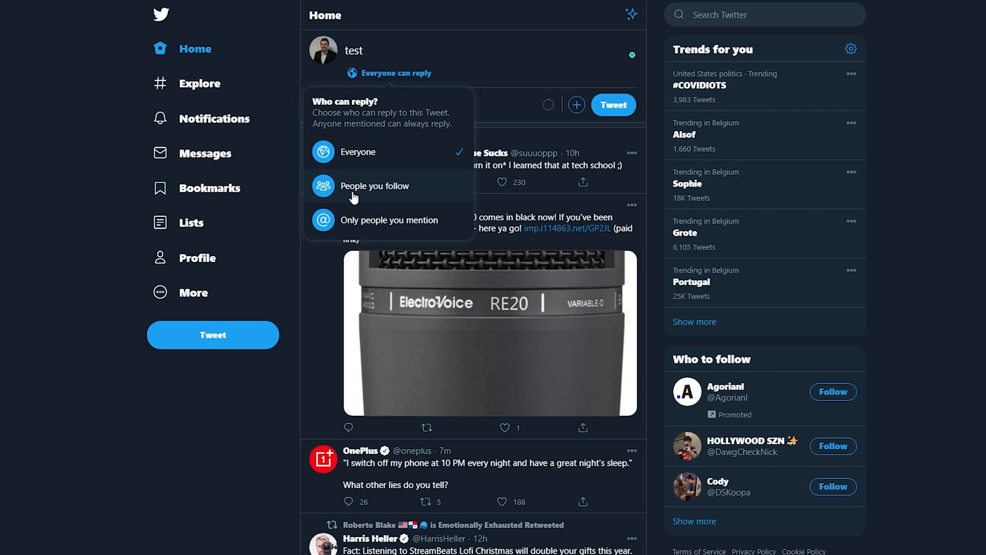
Step: Restrict replies to 'People you follow' and post the 'test' tweet to the feed
{"action": "left_click", "coordinate": [375, 185]}
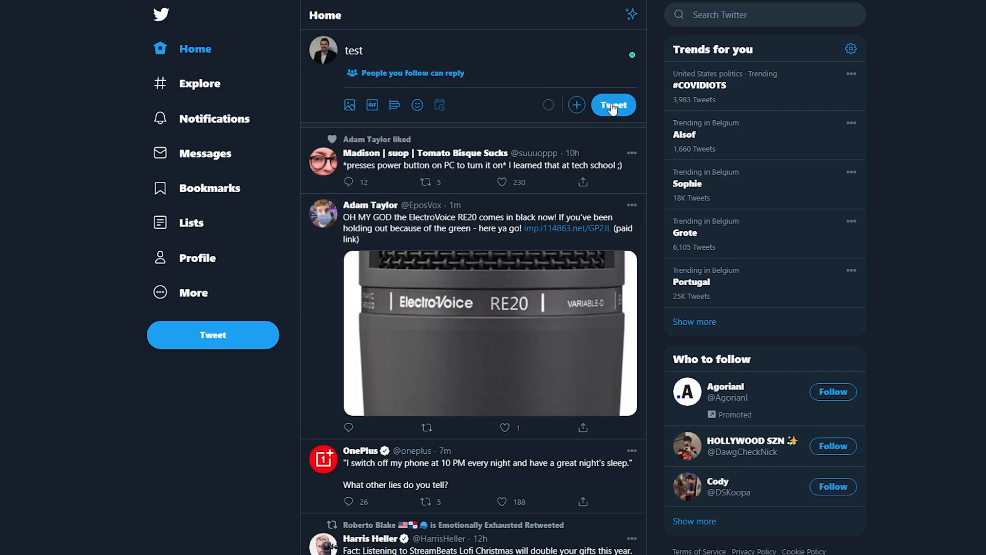
{"action": "left_click", "coordinate": [611, 104]}
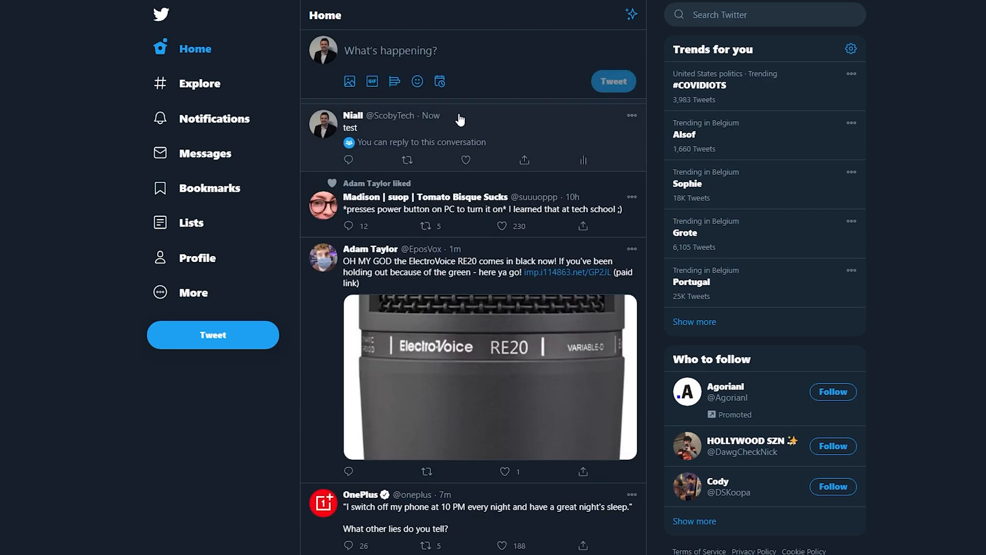
{"action": "mouse_move", "coordinate": [417, 149]}
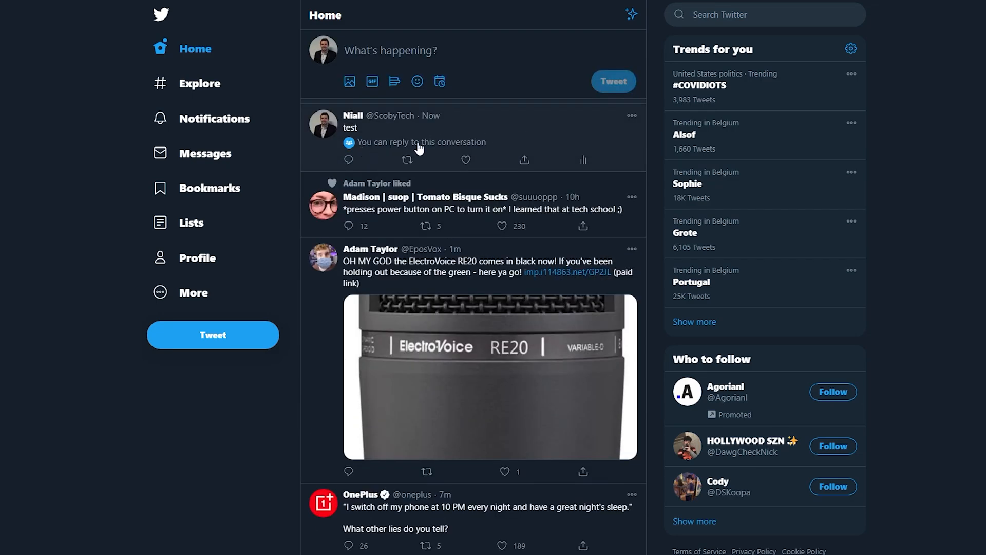